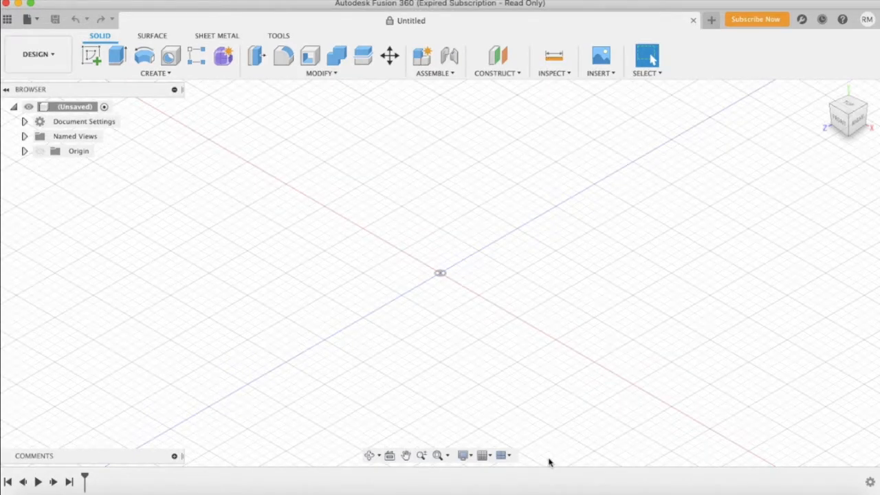
mouse_move(756, 19)
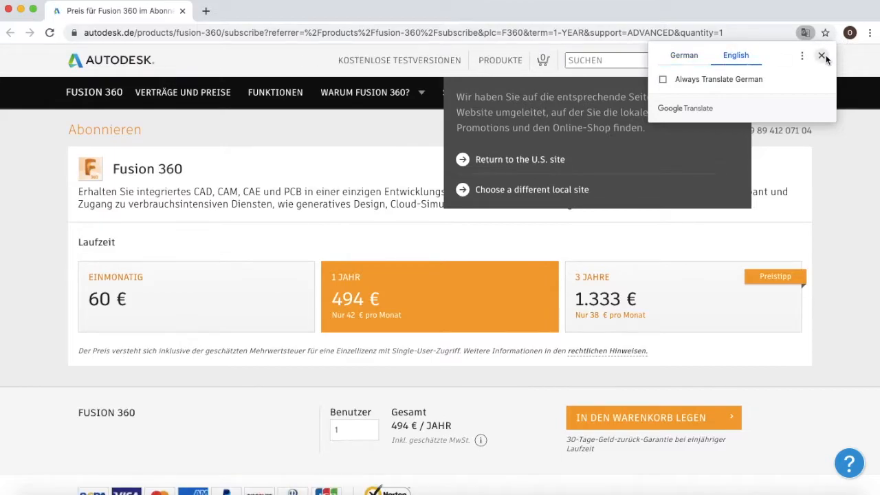
Step: Dismiss the translate bar and redirect notice, then expand Downloads in the site menu
left_click(736, 55)
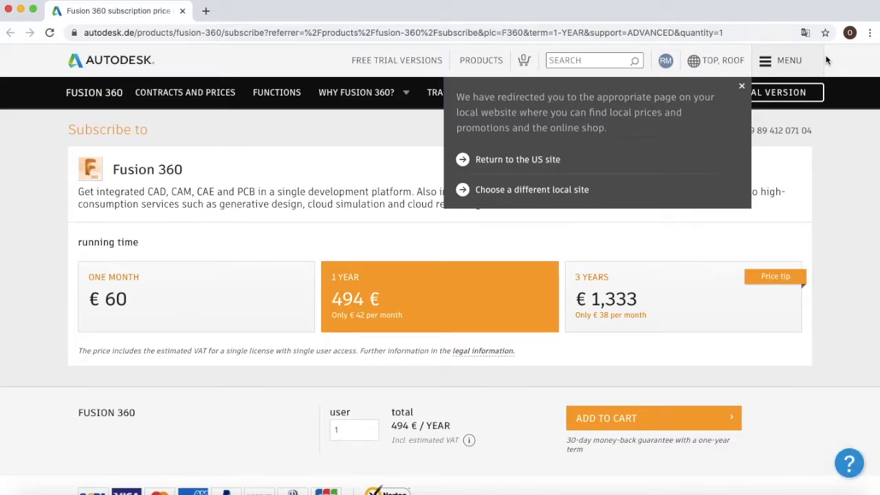
left_click(741, 86)
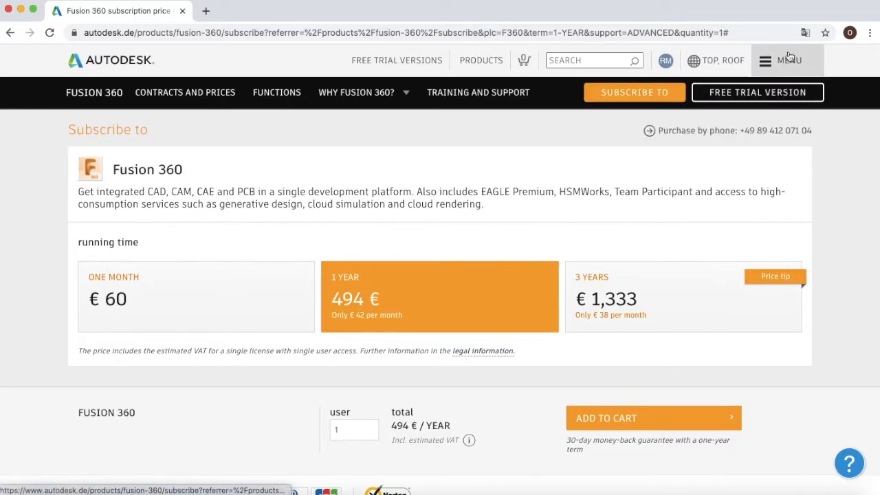
left_click(789, 60)
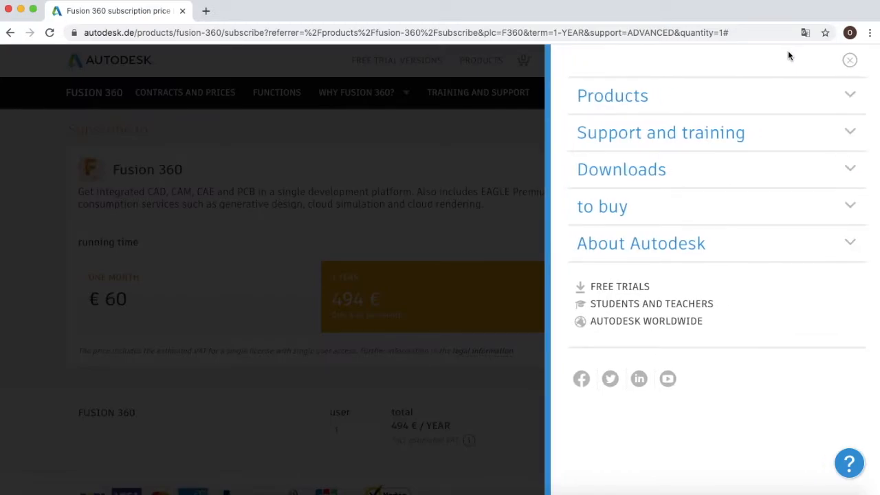
mouse_move(621, 170)
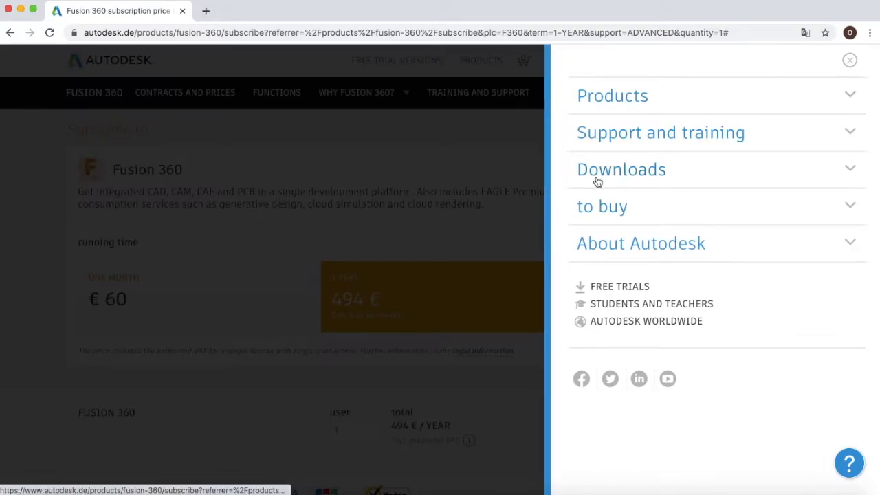
left_click(621, 170)
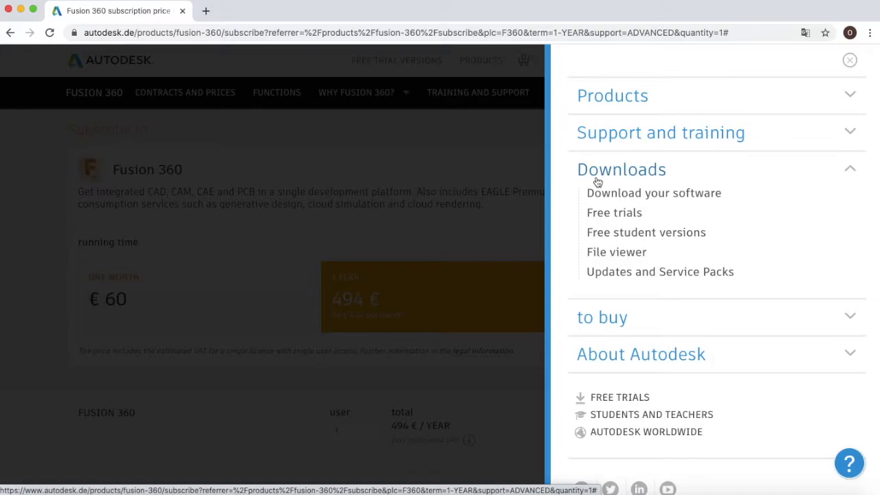
mouse_move(618, 233)
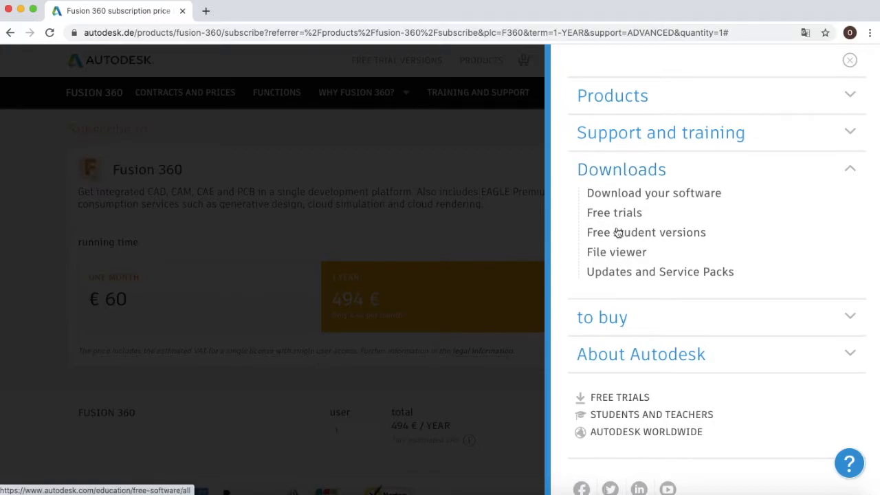
Step: Follow Free student versions, then the Sign in link under Get Started
left_click(646, 232)
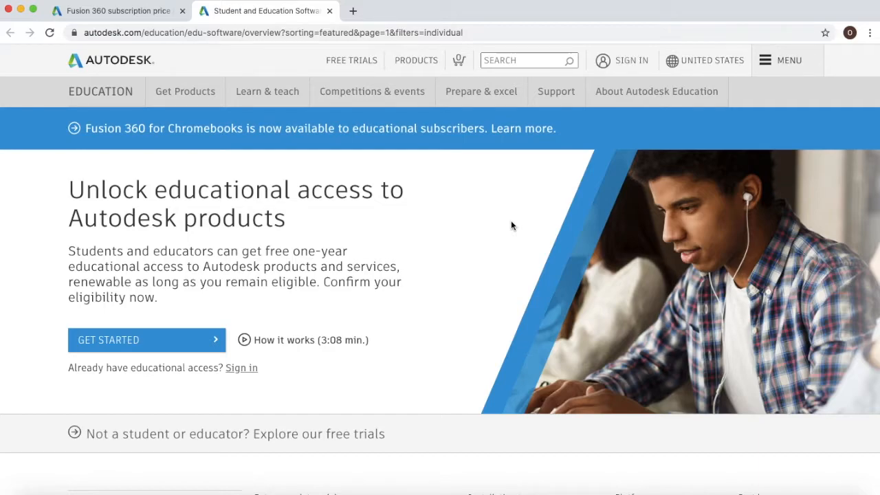
mouse_move(337, 307)
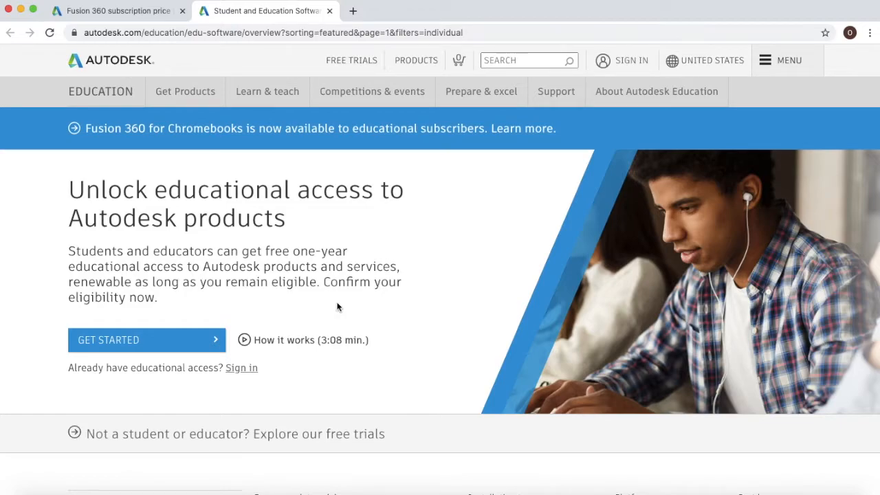
mouse_move(242, 368)
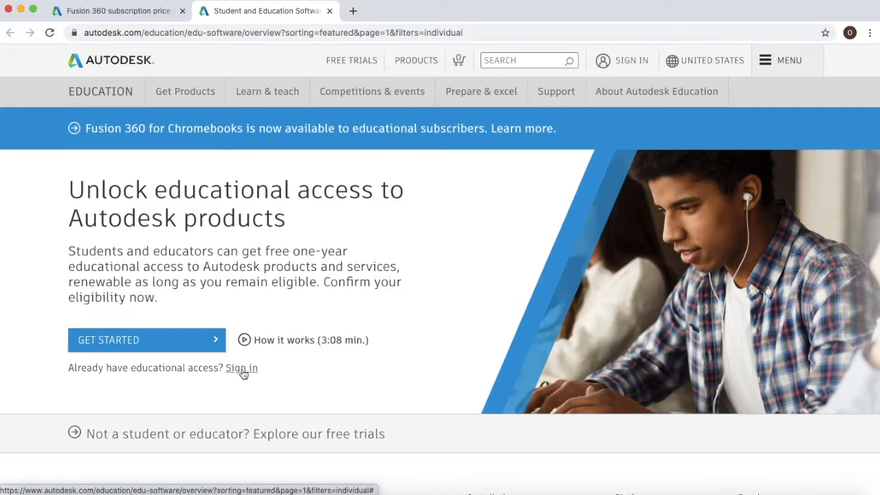
left_click(241, 368)
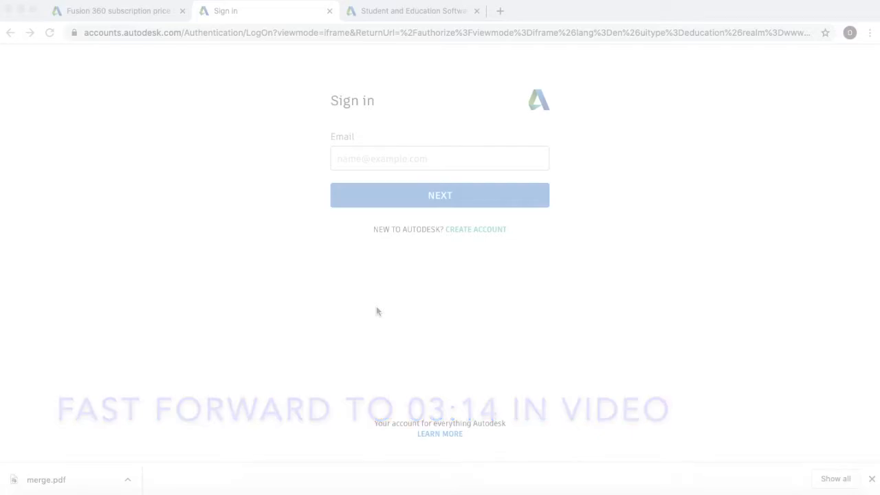
Step: Sign in and submit role Student, High School/Secondary, birth date March 5, 2000
left_click(440, 238)
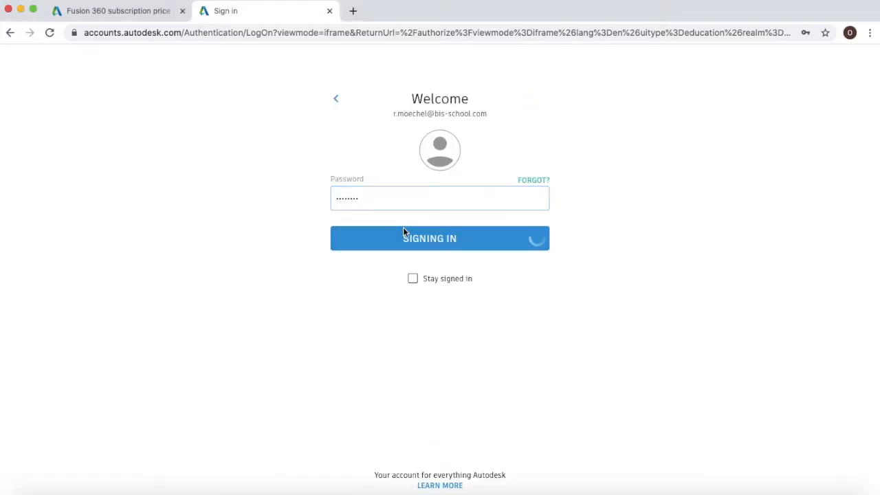
left_click(439, 239)
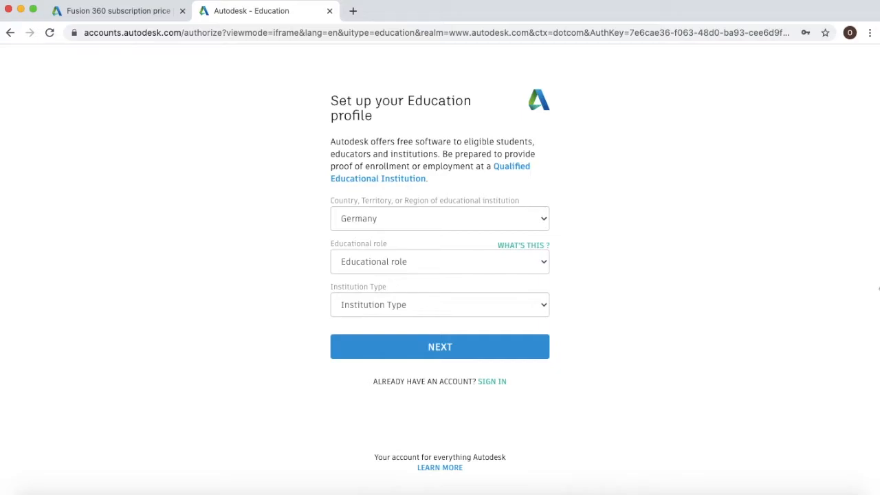
mouse_move(852, 289)
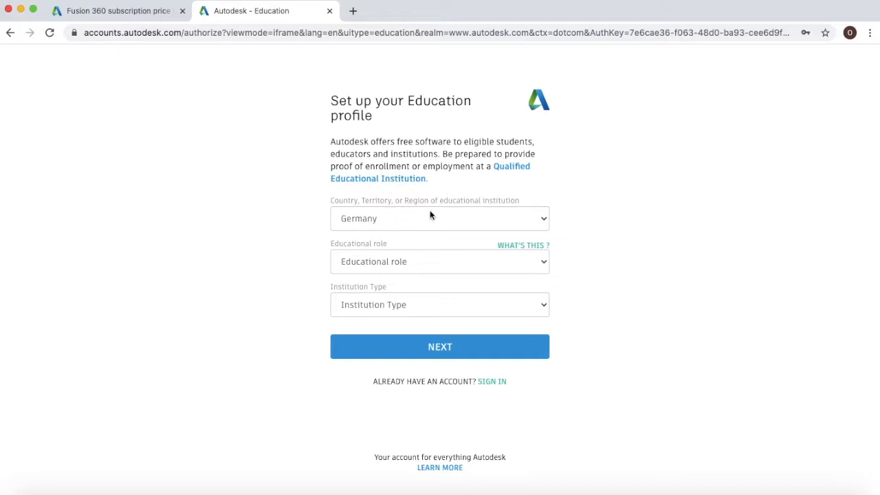
left_click(440, 218)
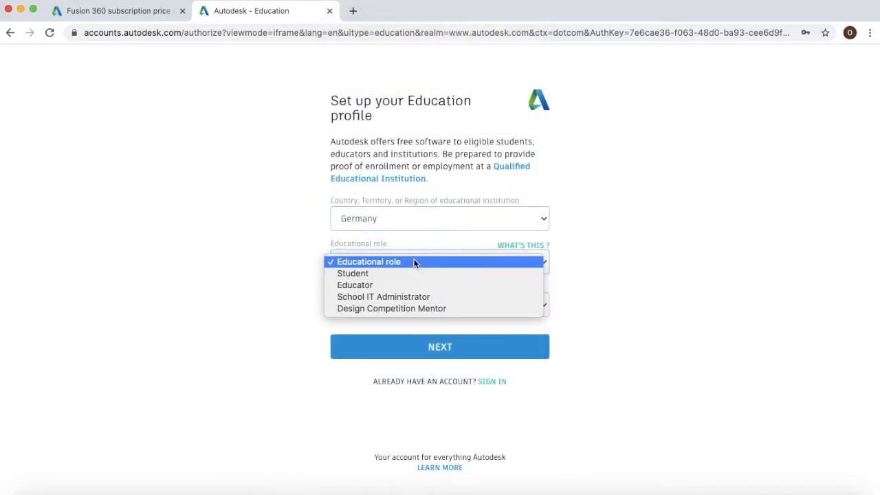
mouse_move(413, 273)
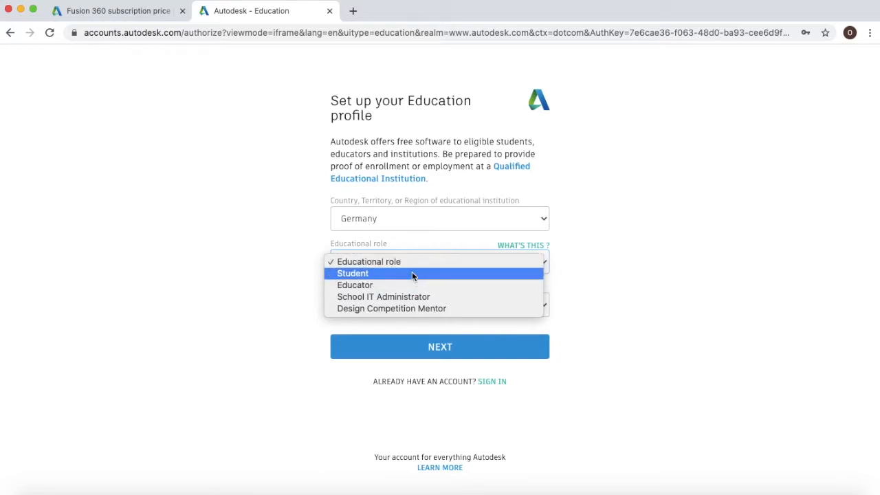
left_click(353, 273)
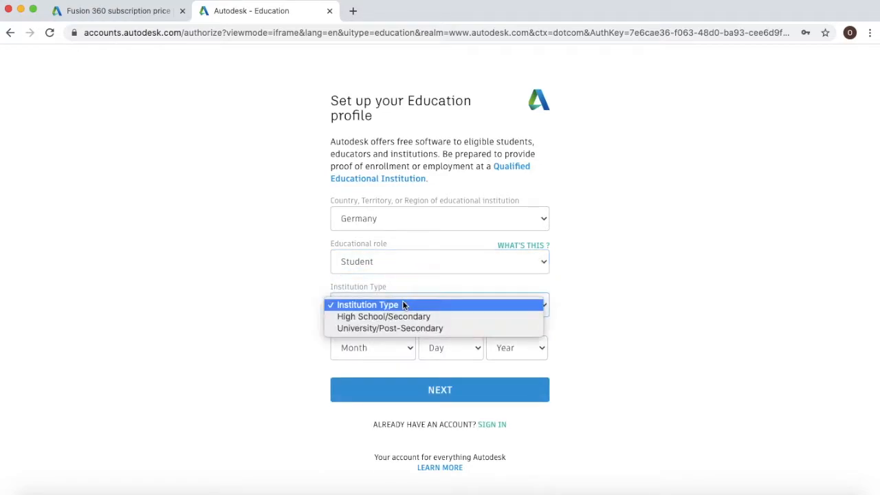
mouse_move(384, 317)
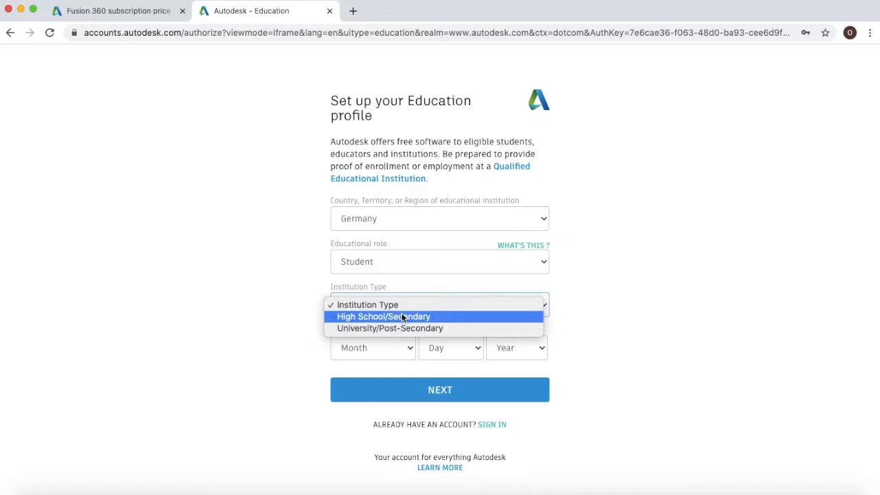
mouse_move(454, 321)
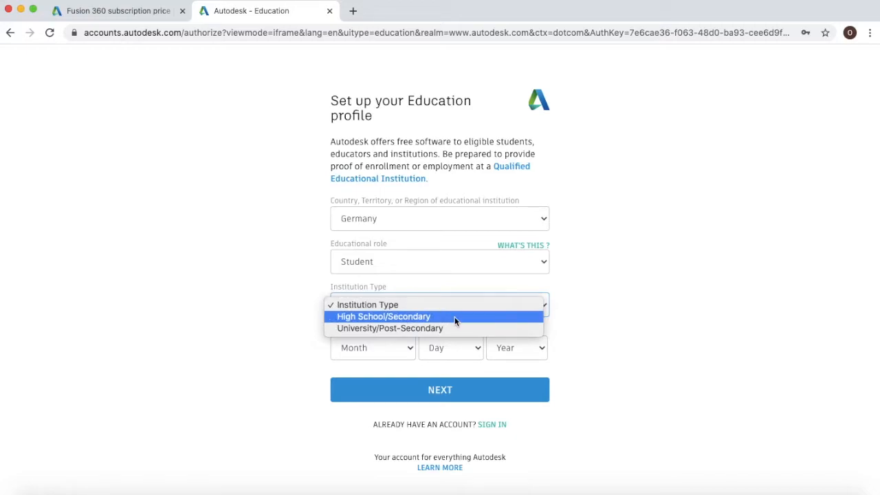
left_click(384, 316)
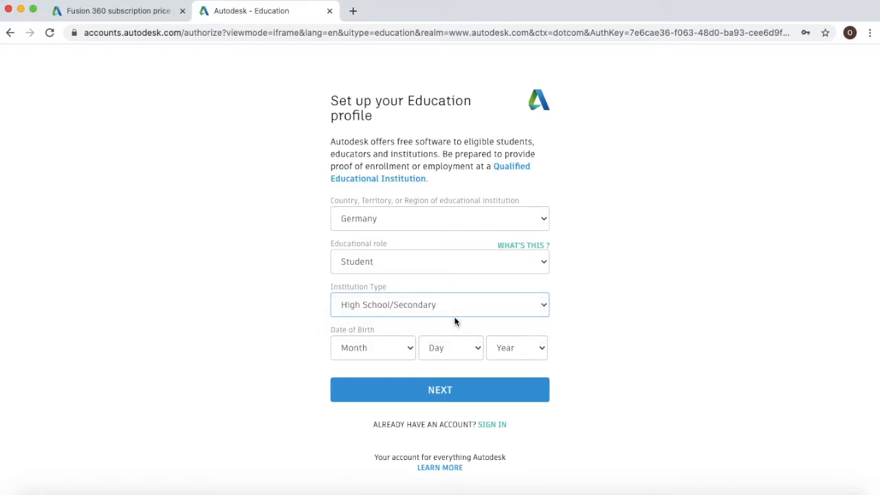
left_click(517, 347)
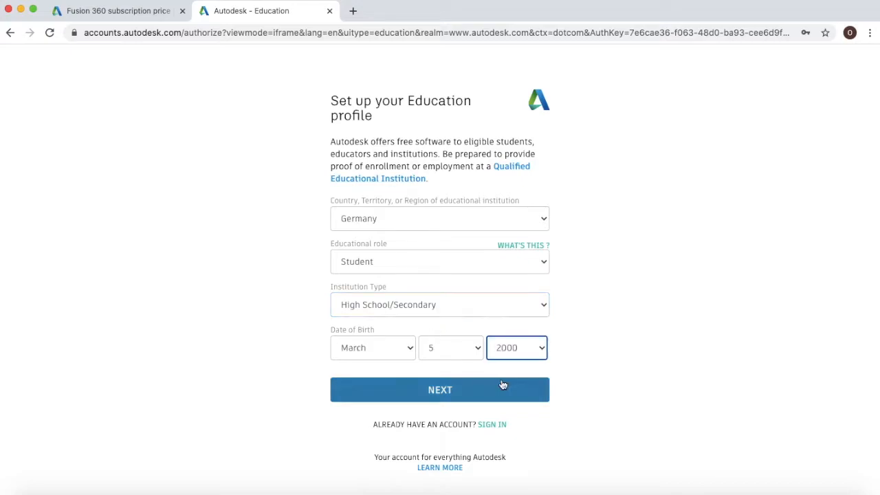
left_click(440, 390)
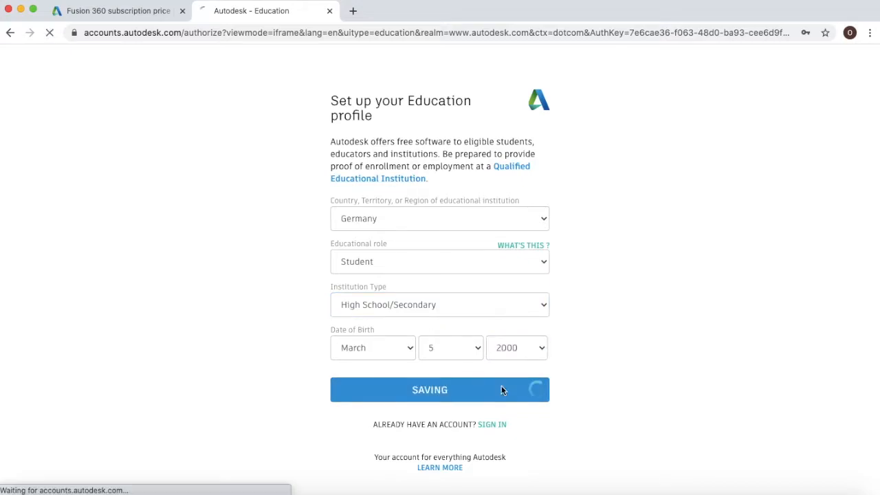
Step: Enter Bavarian International School Haimhausen, Product Design & Manufacturing, enrolled August 2020, graduating 2024
left_click(439, 390)
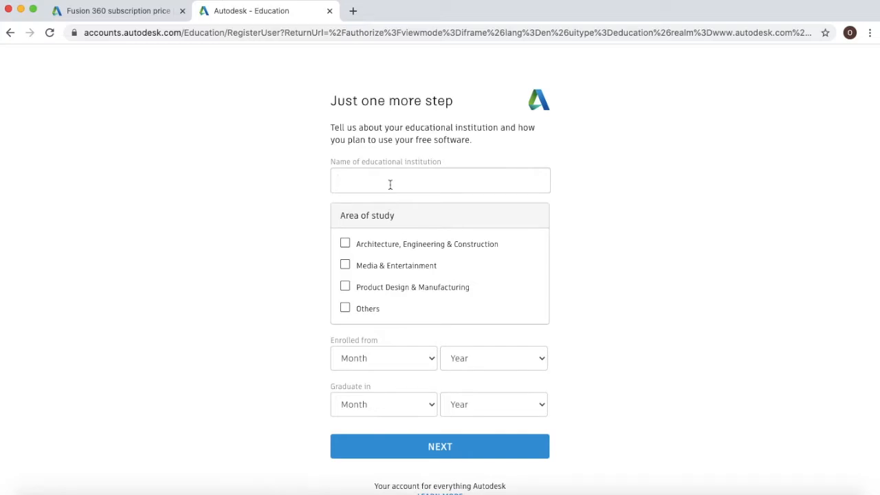
type("Bavarian In")
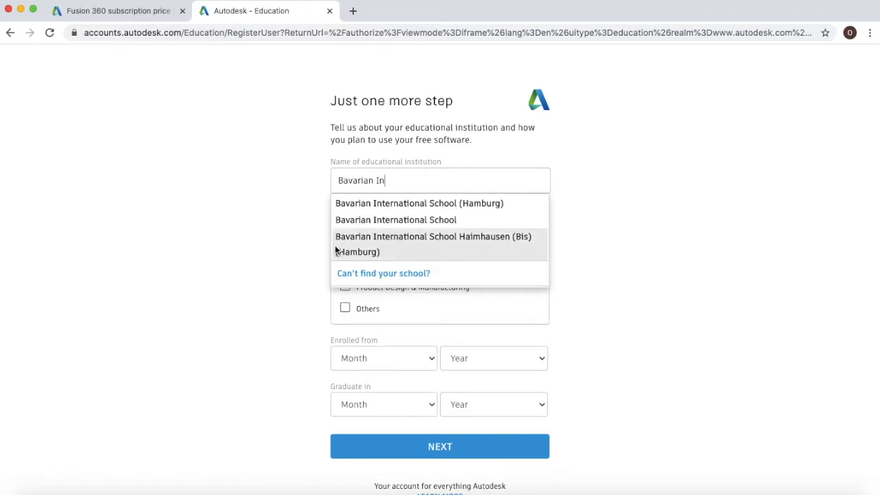
mouse_move(470, 242)
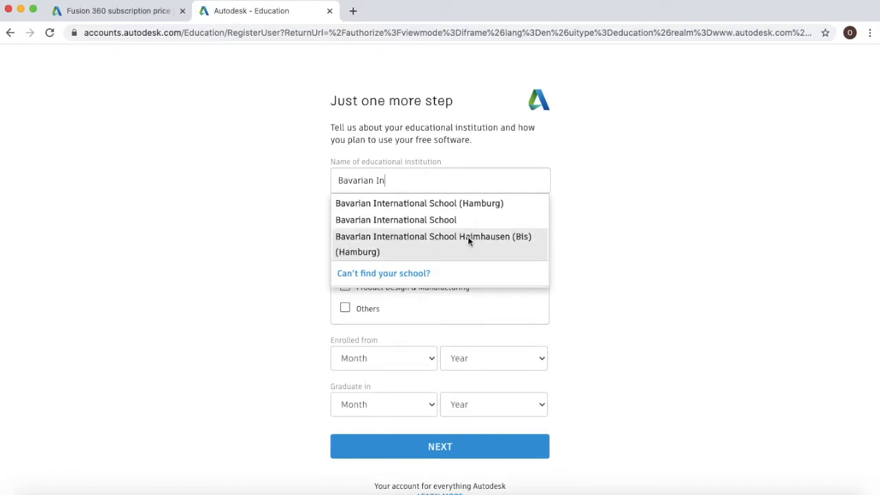
left_click(433, 244)
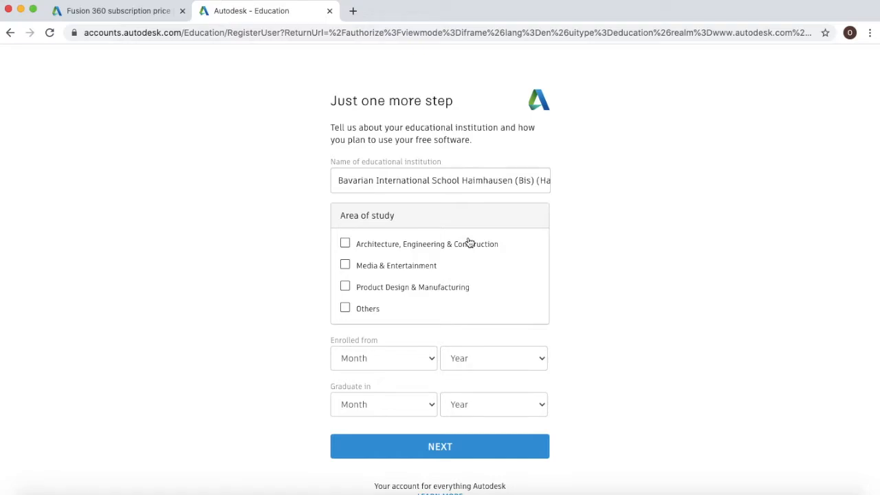
mouse_move(354, 290)
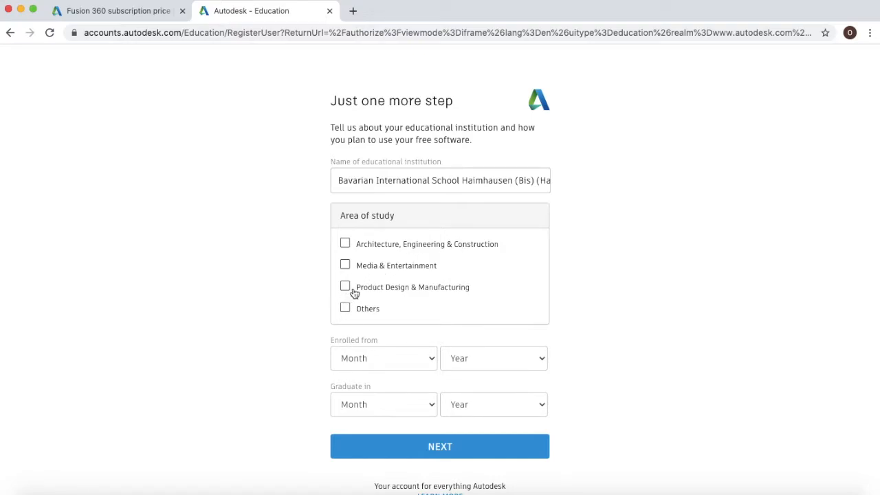
left_click(344, 287)
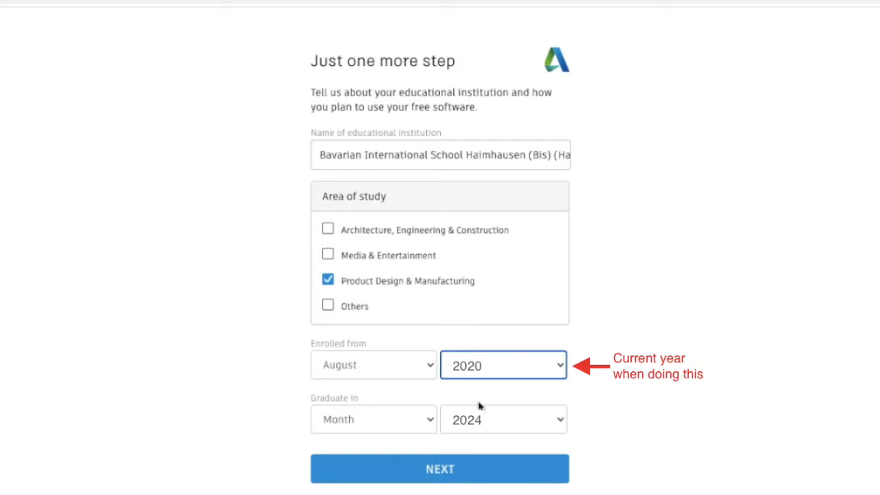
left_click(440, 468)
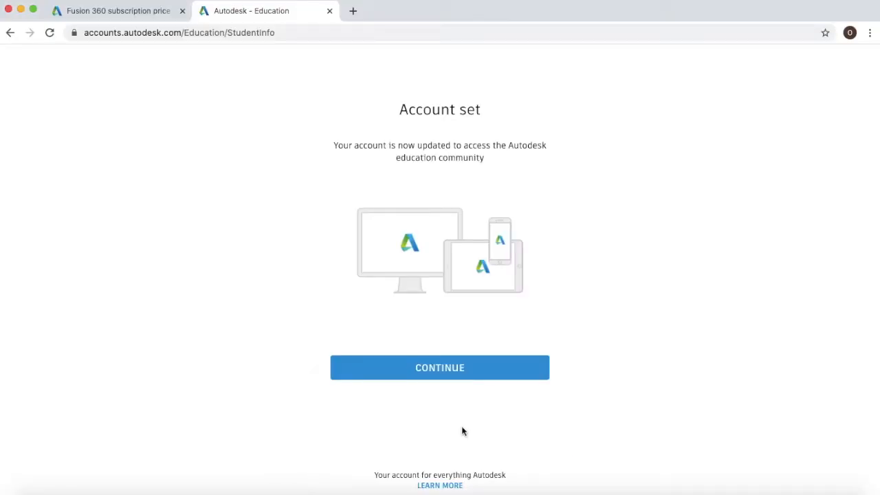
mouse_move(472, 392)
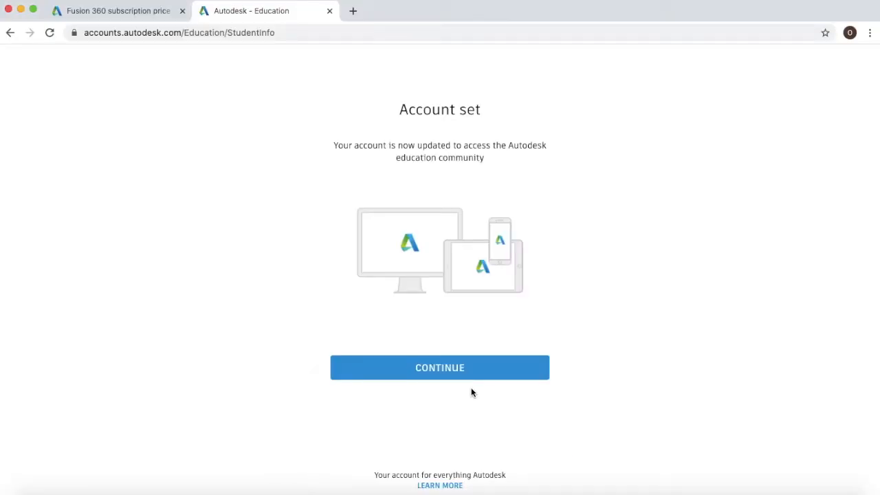
left_click(439, 367)
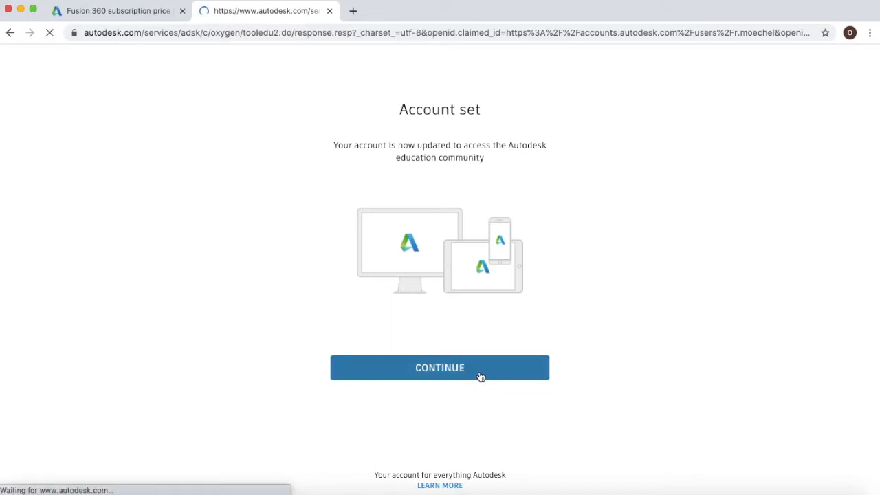
Step: Start the eligibility check, review the pre-filled form, and confirm it
left_click(439, 368)
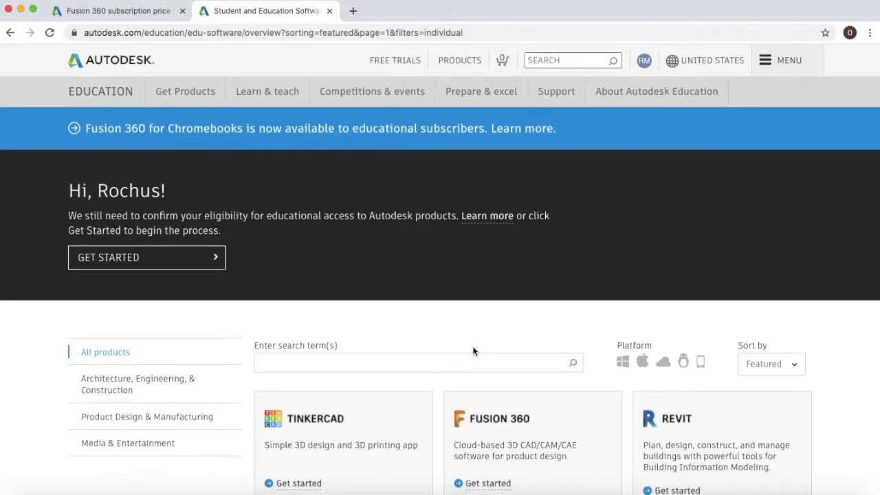
scroll("down", 3)
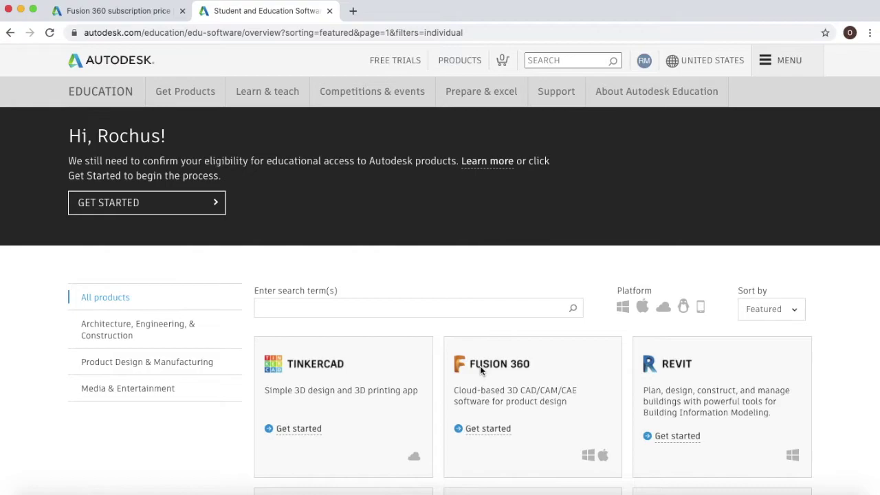
mouse_move(687, 126)
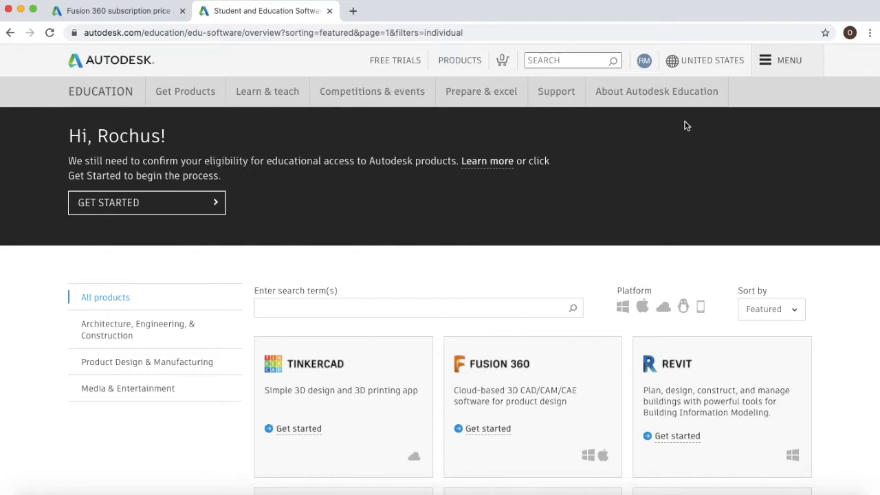
mouse_move(549, 371)
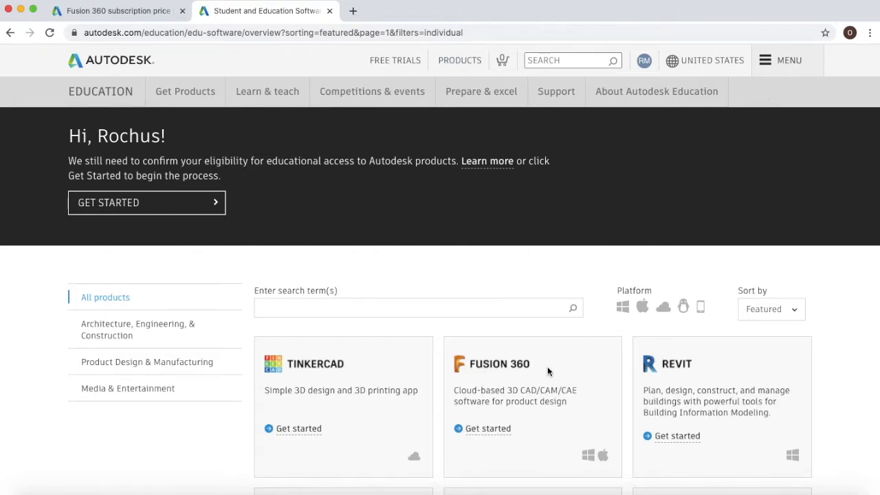
scroll("down", 3)
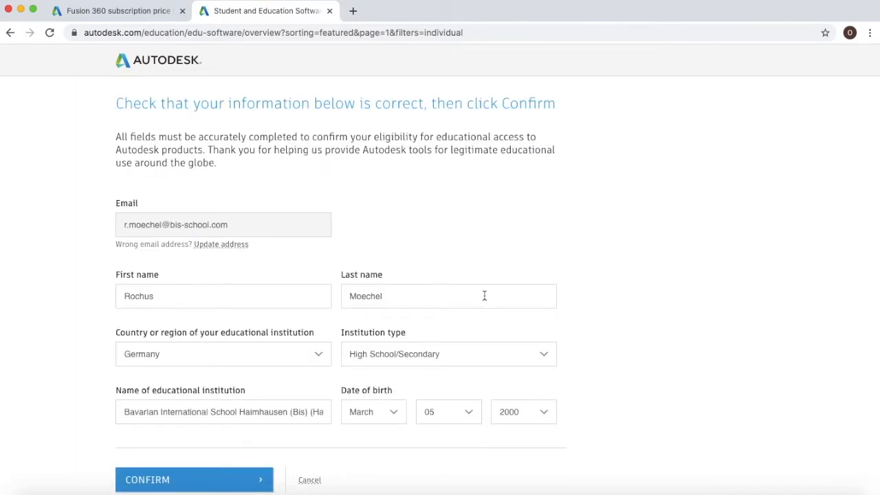
scroll("down", 3)
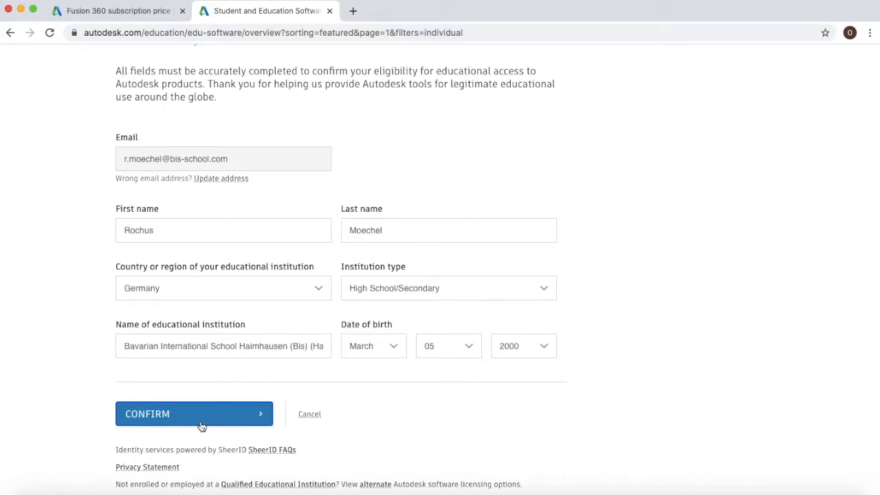
left_click(195, 414)
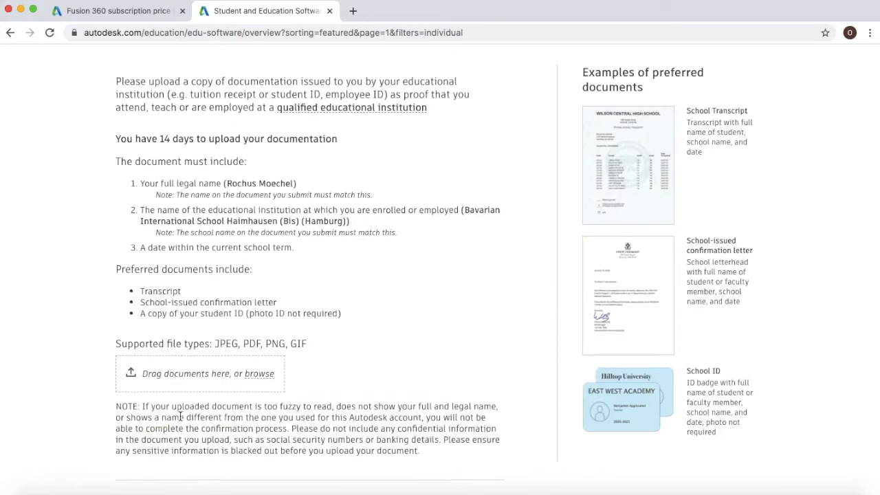
scroll("up", 3)
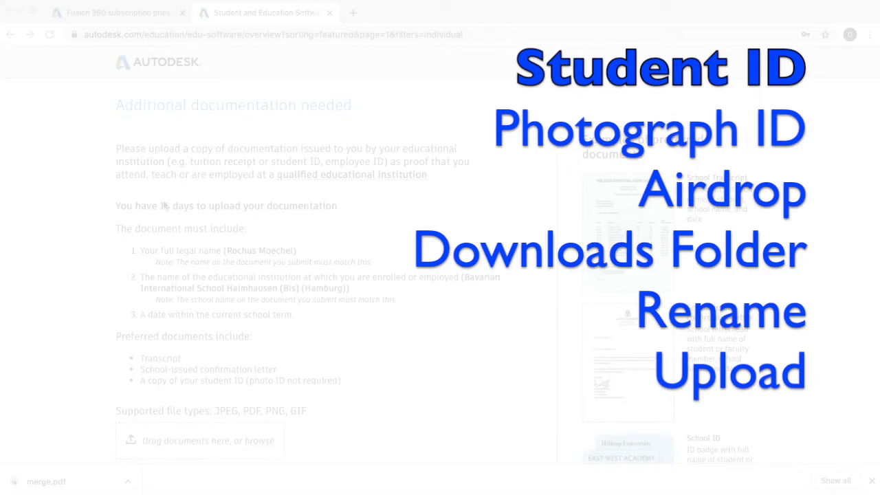
scroll("down", 3)
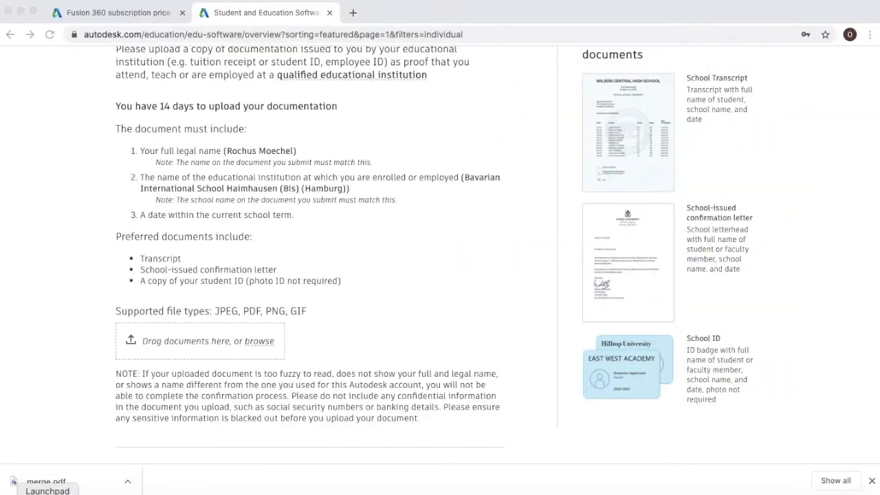
Step: Open Finder to locate the student ID JPEG in Downloads
left_click(259, 341)
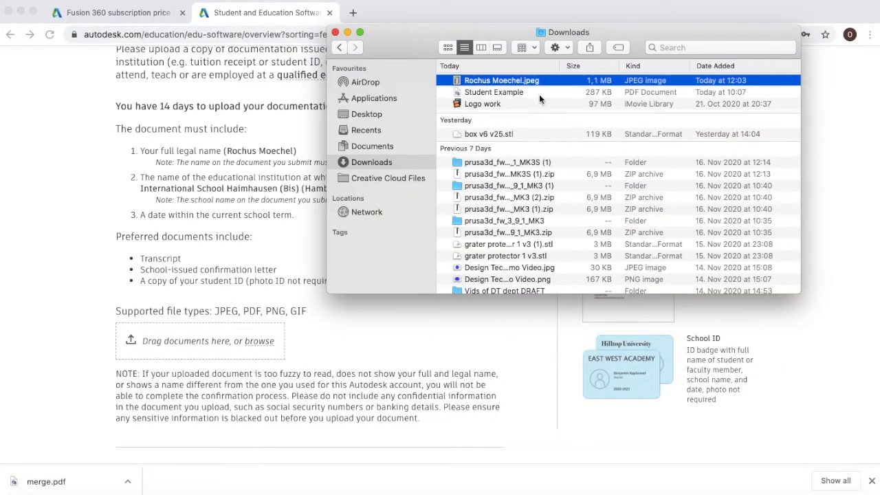
mouse_move(533, 82)
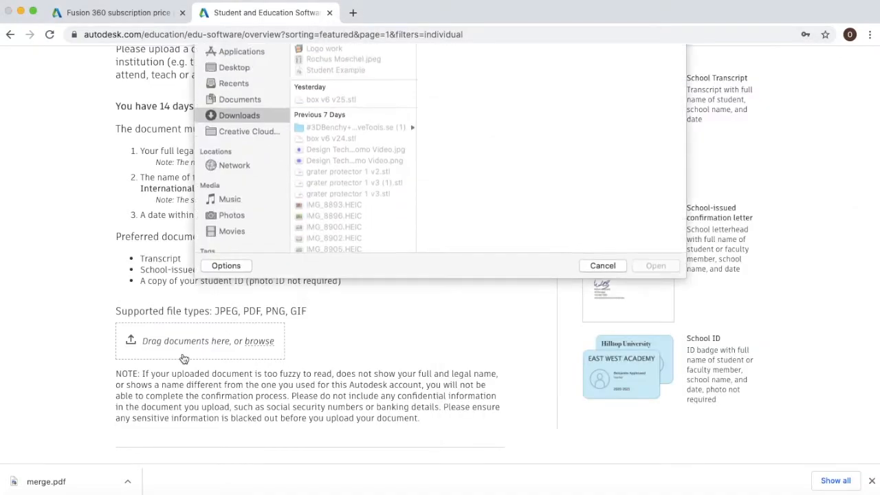
left_click(240, 140)
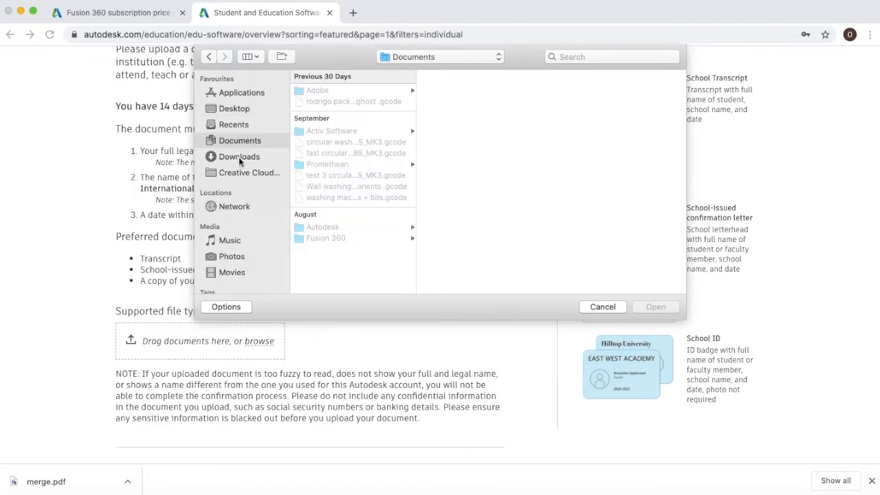
left_click(240, 156)
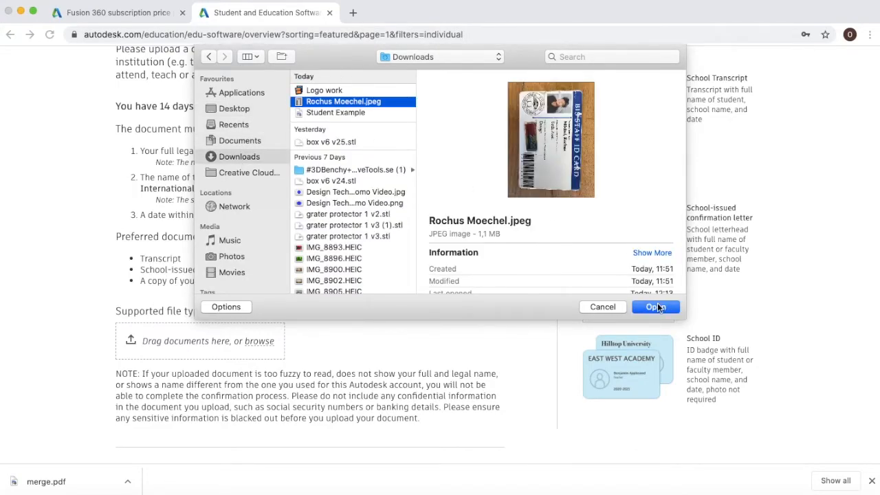
left_click(654, 307)
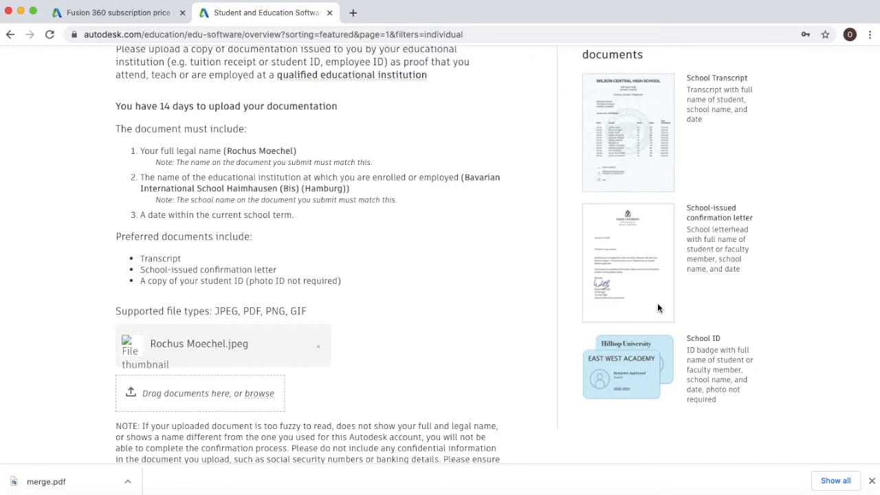
scroll("down", 3)
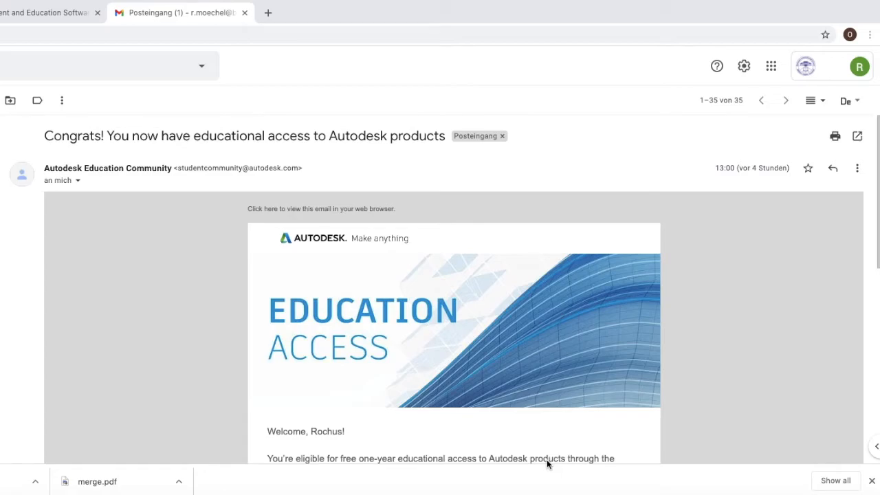
Step: Scroll the Autodesk welcome email and follow its GET PRODUCTS link
scroll("down", 3)
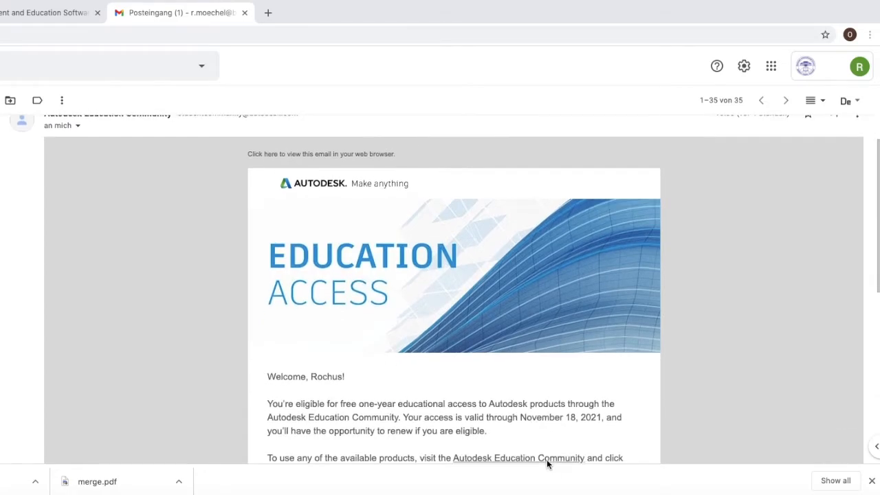
scroll("down", 3)
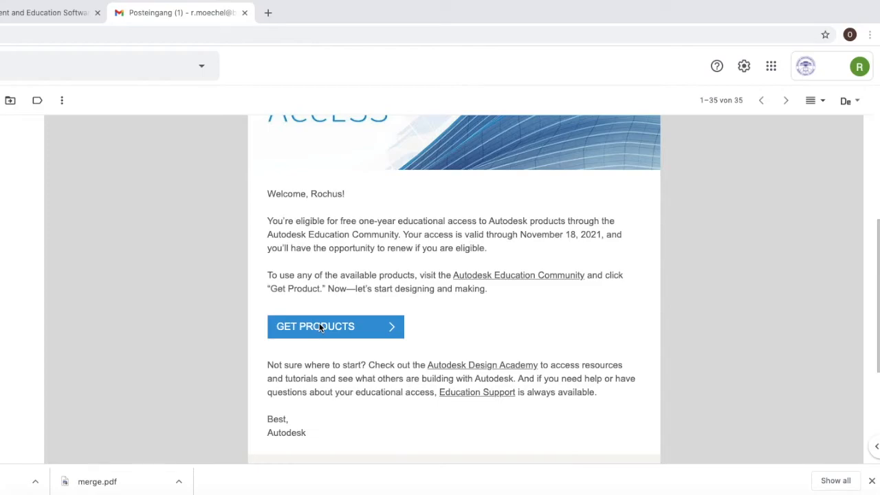
left_click(335, 326)
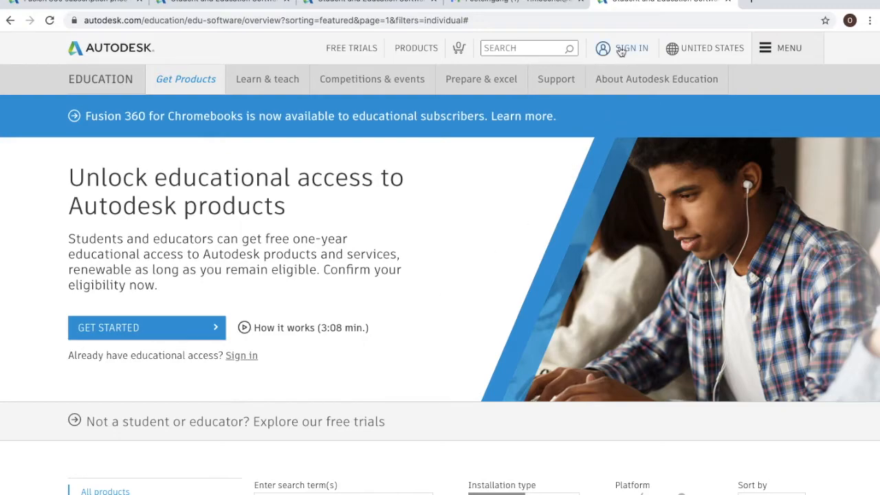
Step: Sign in on the Education page and scroll down to the available products
left_click(629, 48)
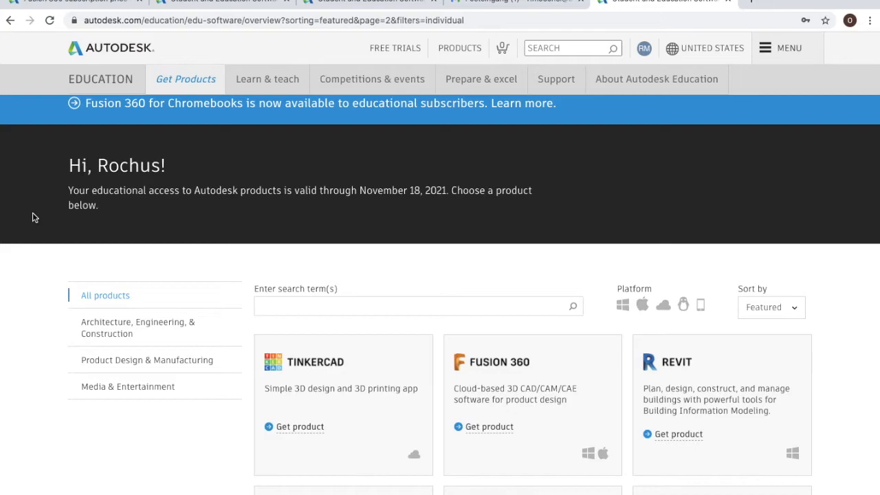
mouse_move(80, 174)
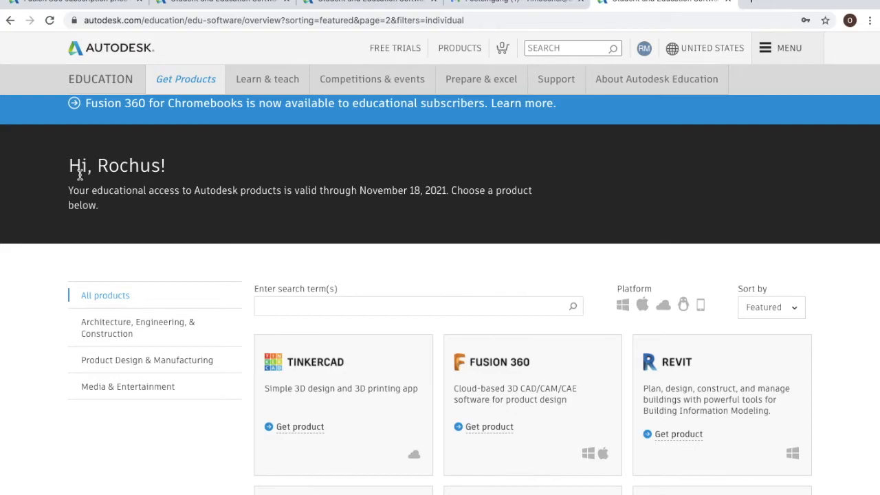
mouse_move(343, 191)
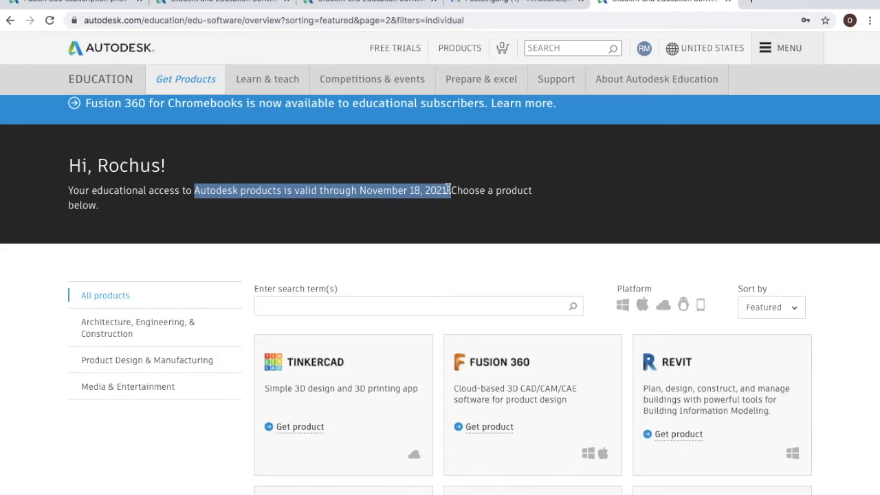
mouse_move(512, 295)
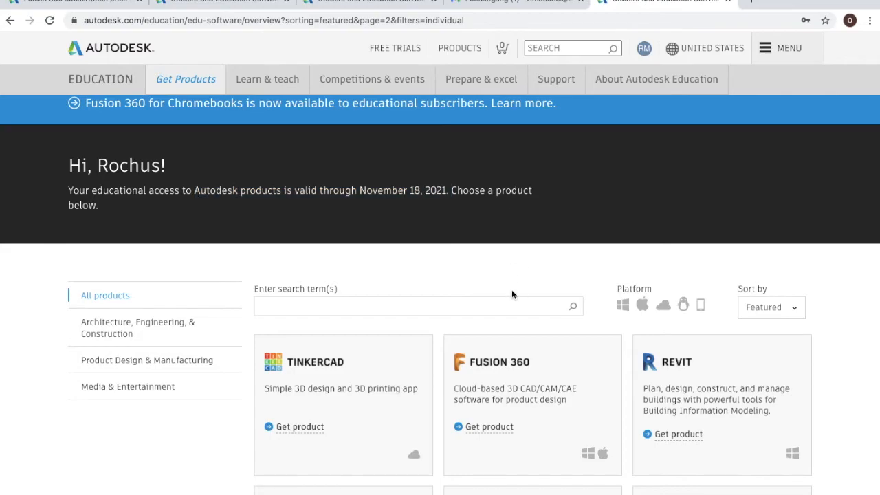
scroll("down", 3)
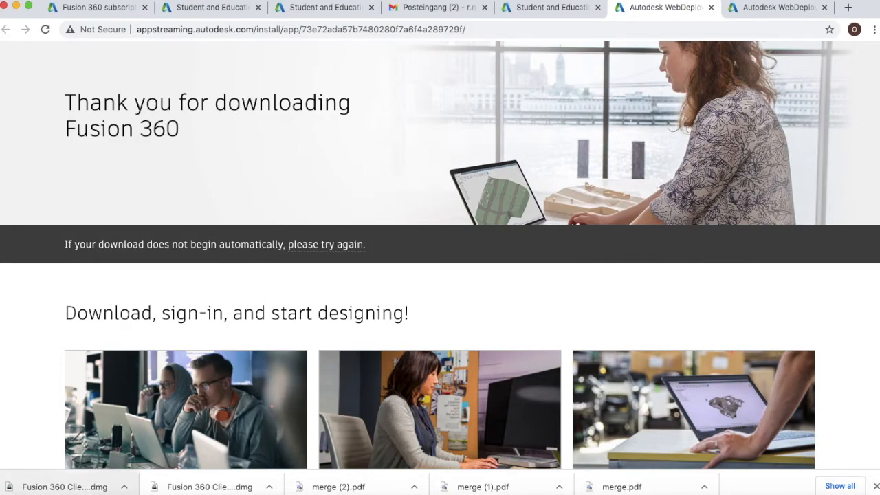
Step: Run the Fusion 360 installer from the .dmg, past the security warning and permission error
left_click(125, 487)
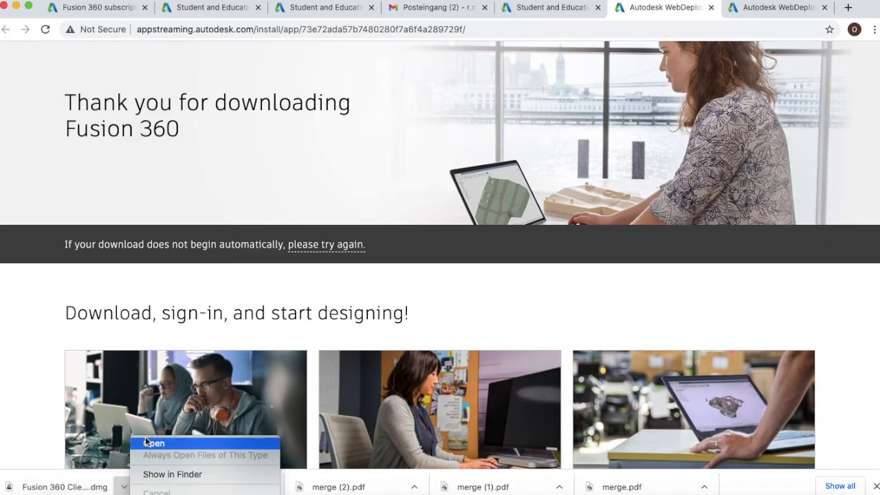
left_click(155, 443)
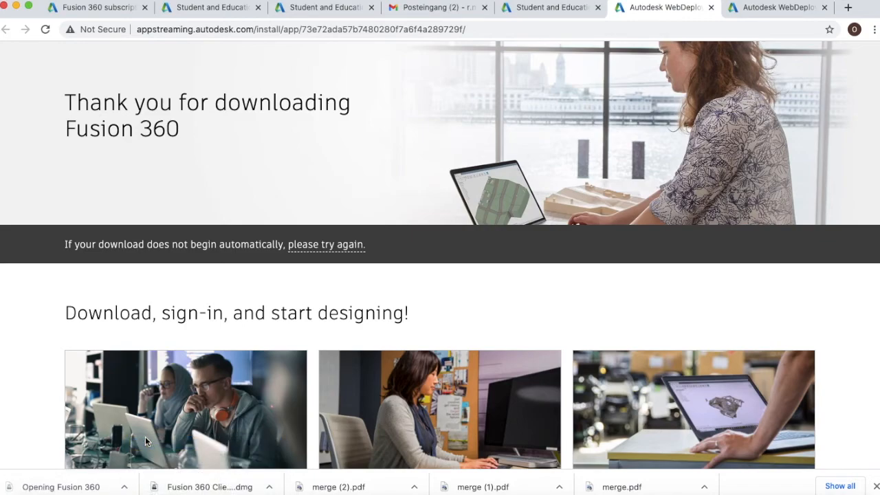
right_click(233, 268)
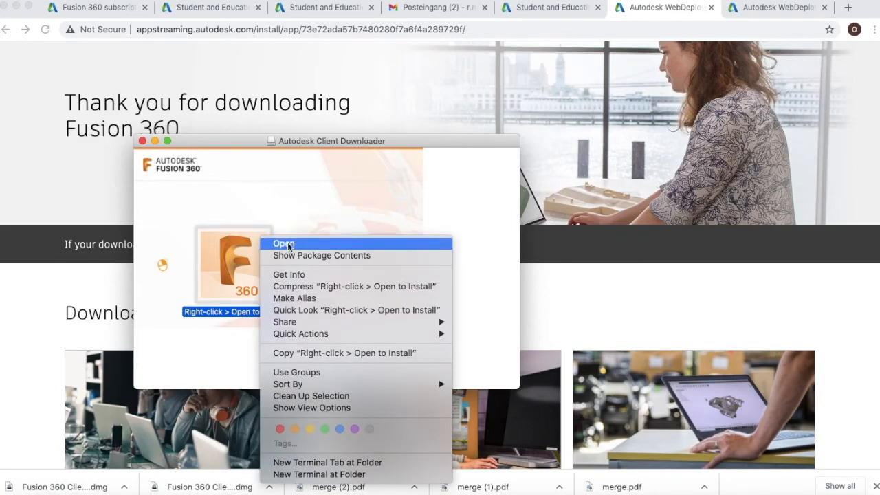
left_click(284, 243)
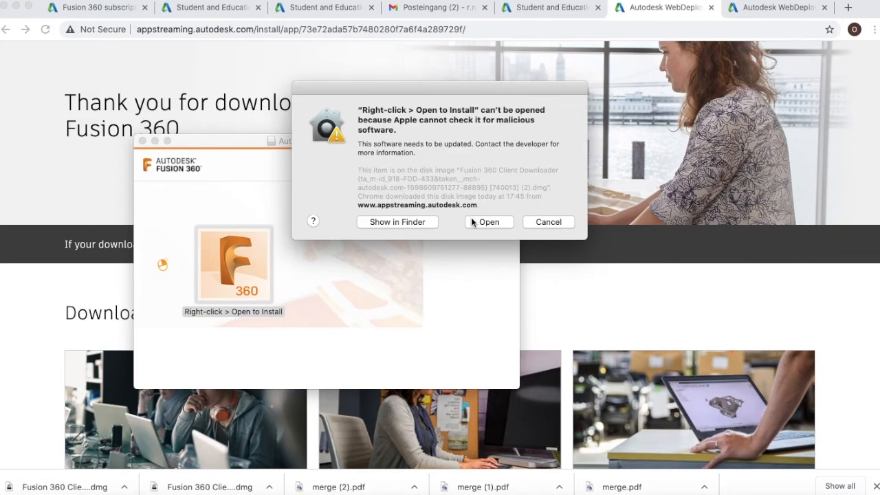
left_click(489, 221)
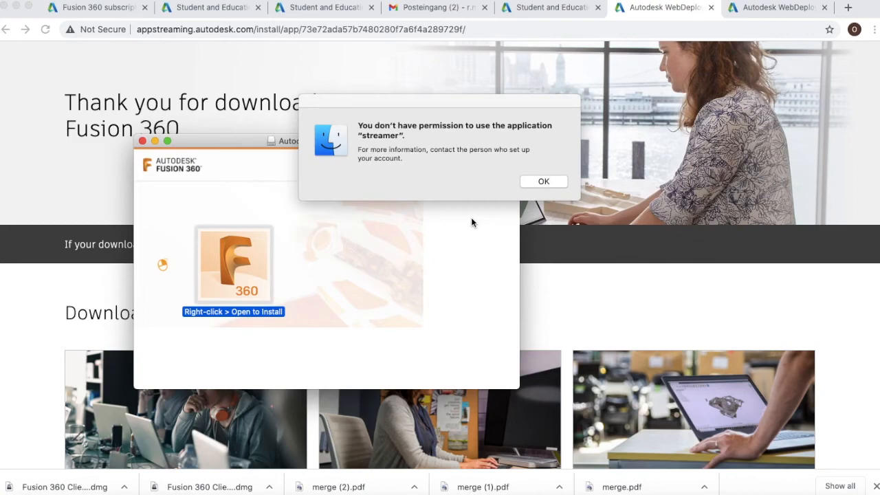
mouse_move(528, 192)
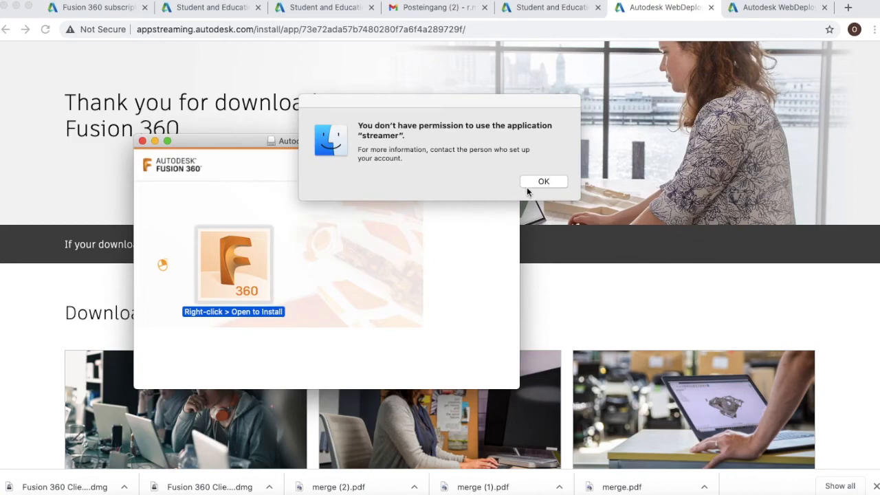
left_click(543, 182)
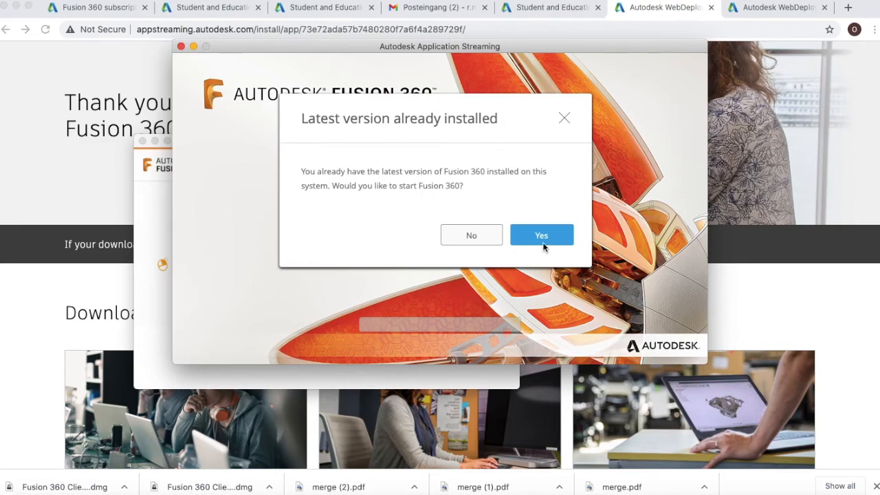
Step: Confirm the 'Latest version already installed' dialog to launch Fusion 360 under the Education License
left_click(541, 234)
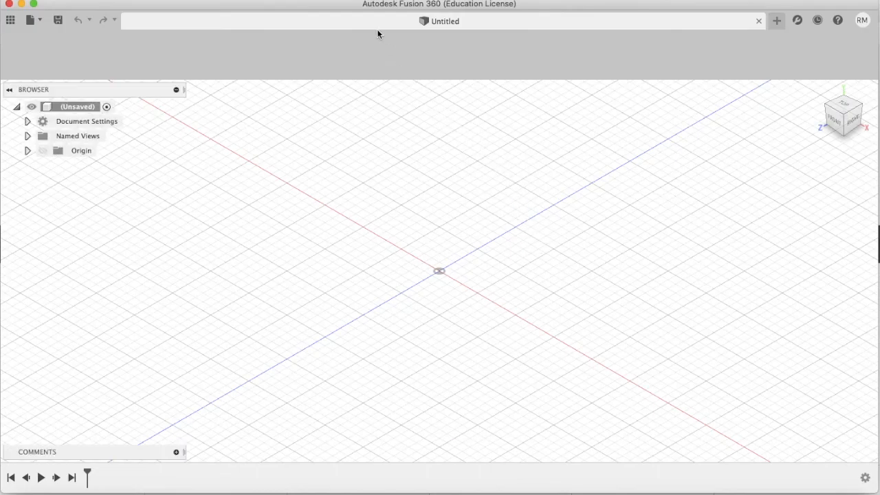
mouse_move(454, 16)
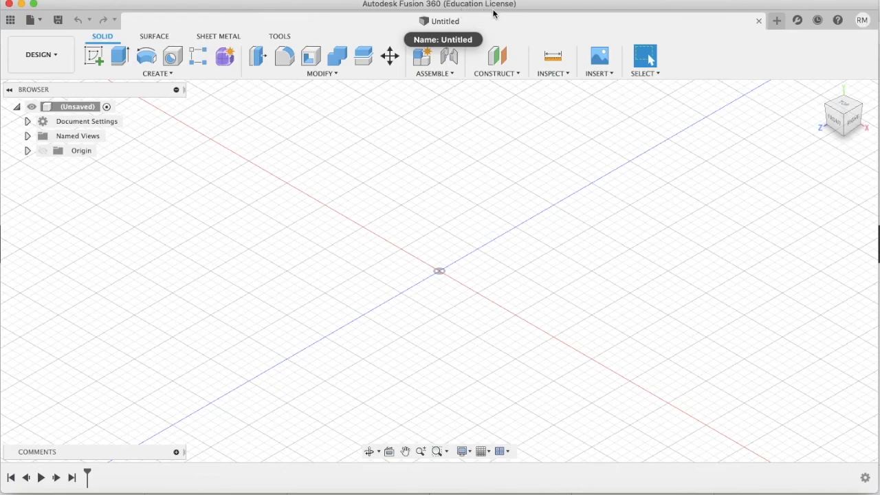
mouse_move(777, 20)
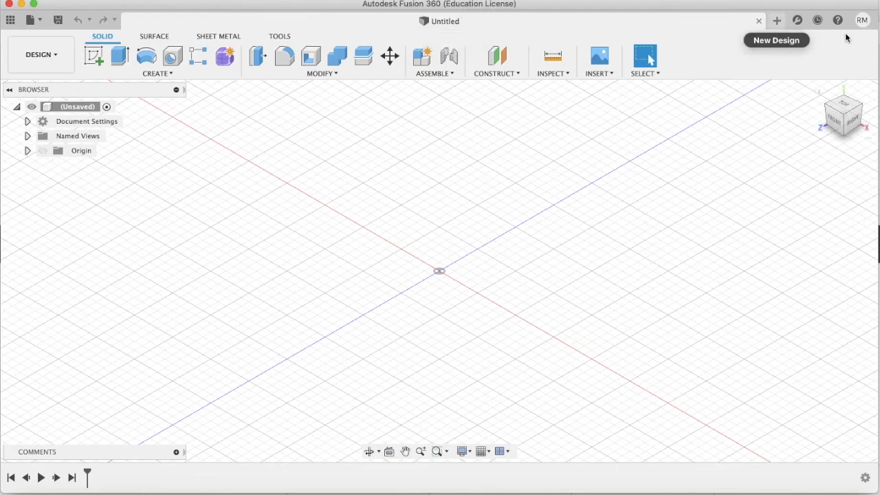
mouse_move(838, 19)
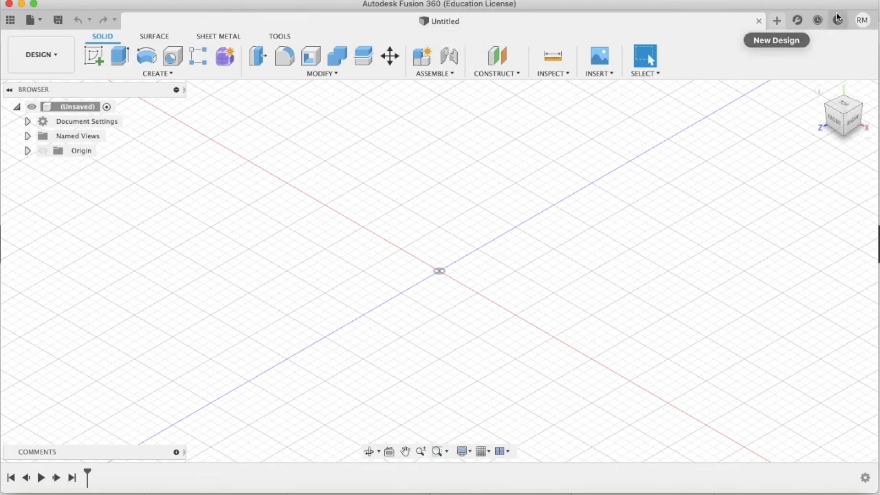
mouse_move(793, 59)
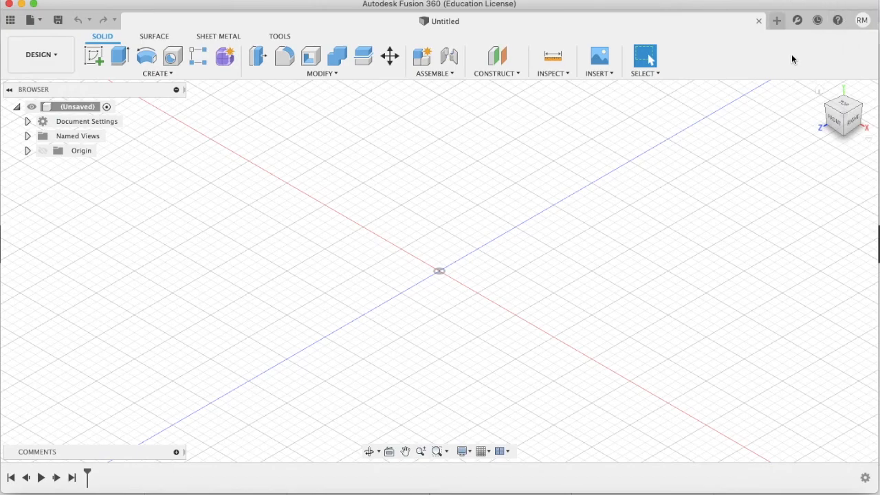
mouse_move(404, 86)
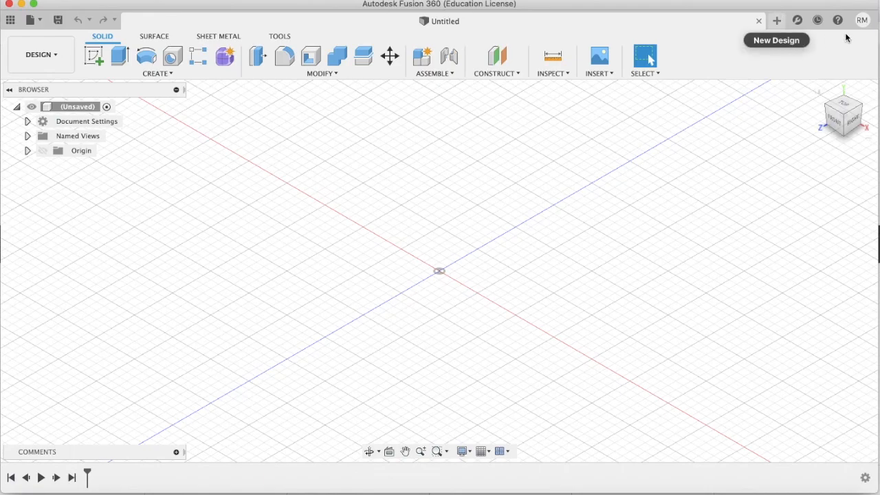
mouse_move(825, 10)
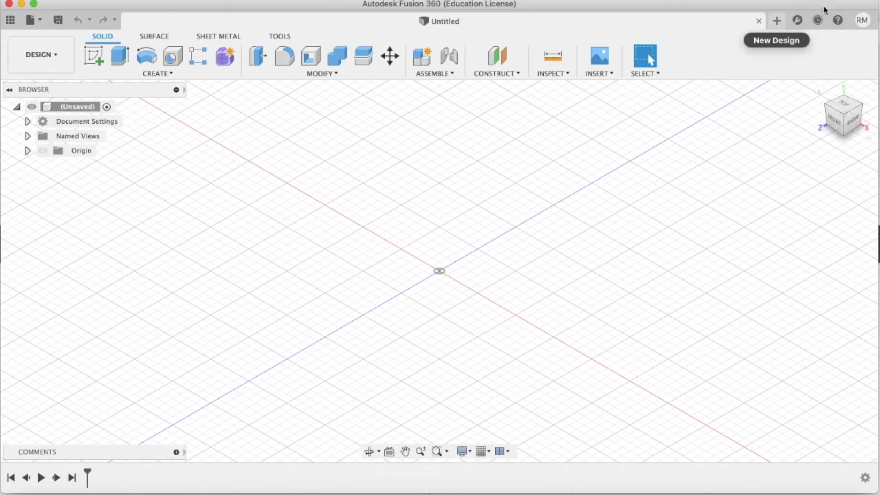
mouse_move(792, 59)
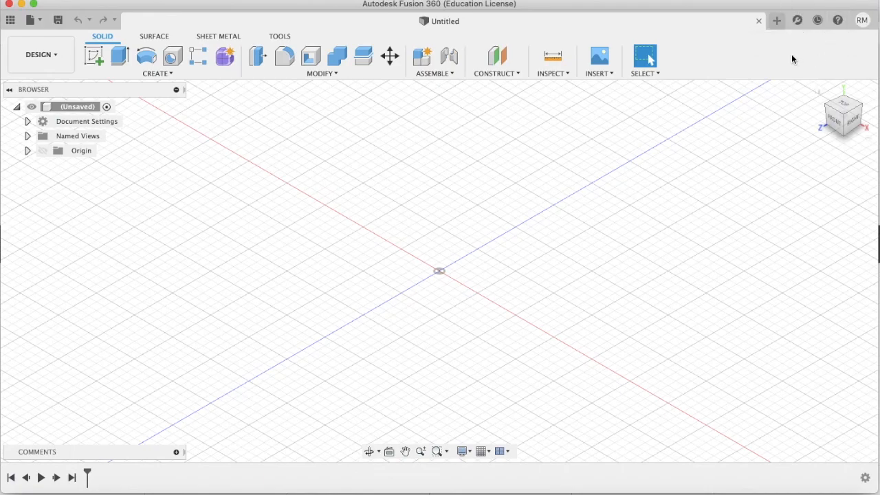